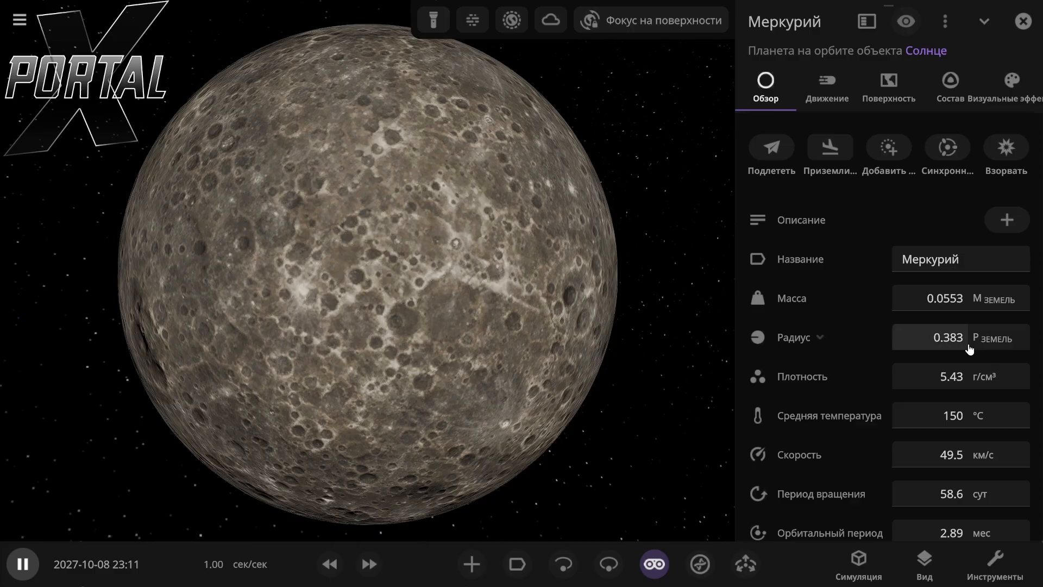
mouse_move(957, 345)
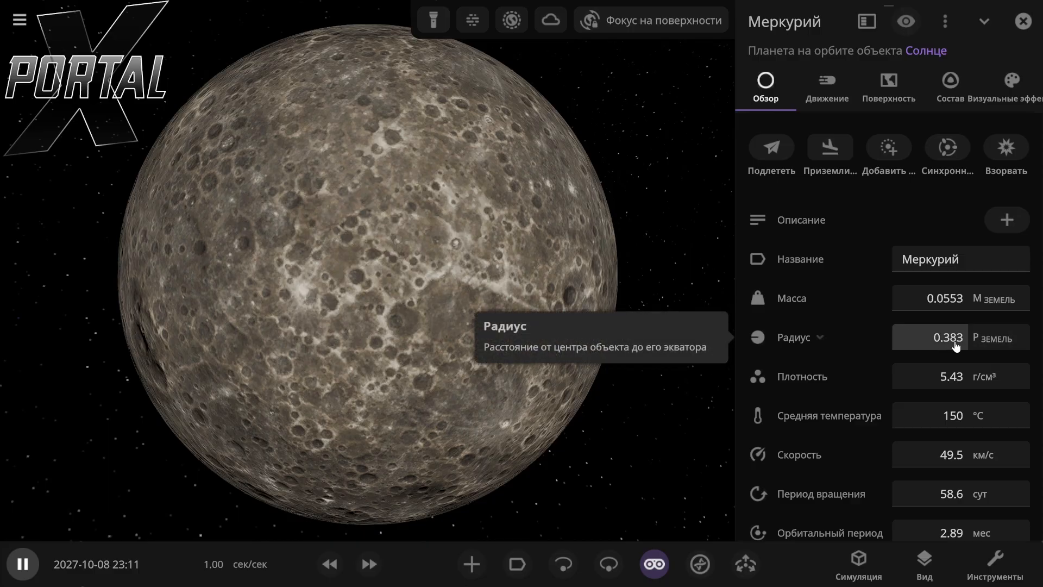
Step: Multiply Mercury's radius ×10 twice to 3.49 Jupiter radii, then move on to Venus
left_click(945, 337)
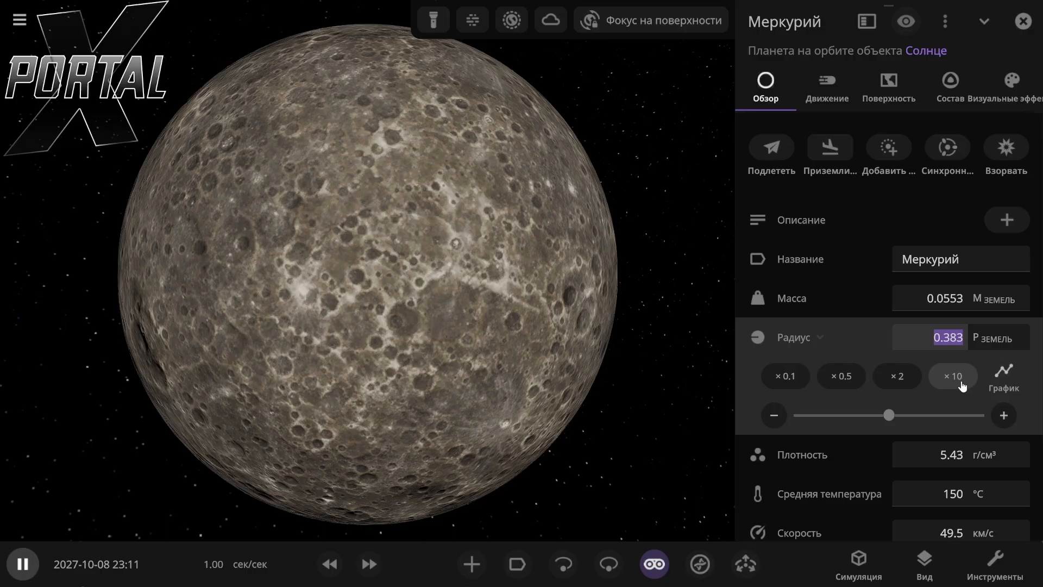
left_click(951, 376)
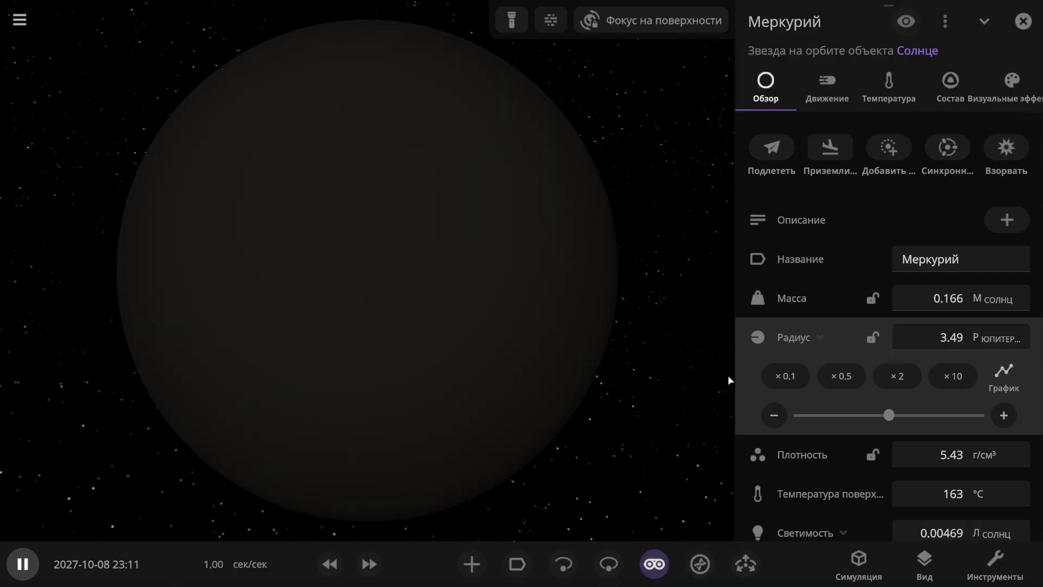
left_click(515, 21)
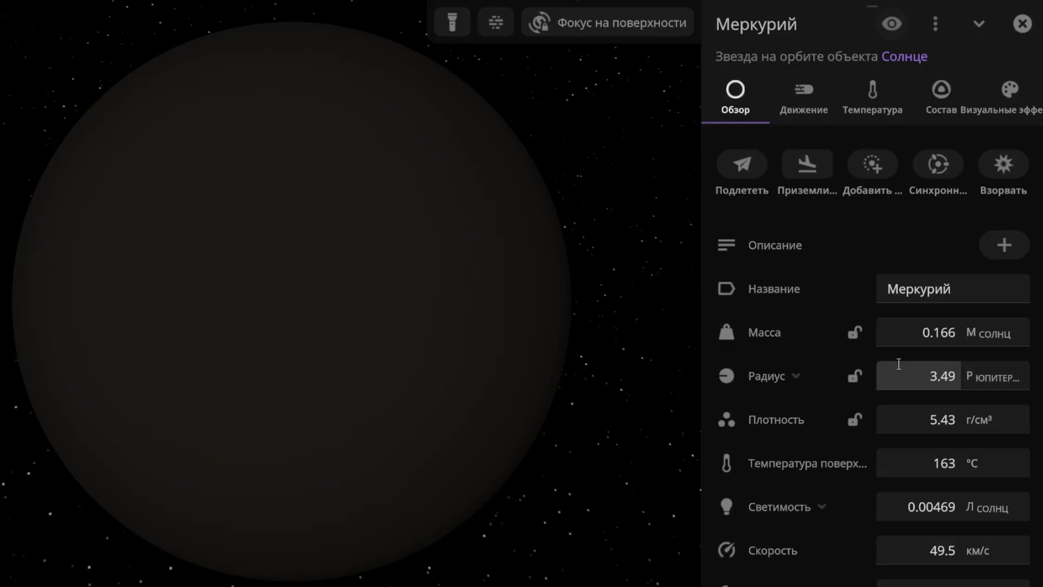
mouse_move(915, 348)
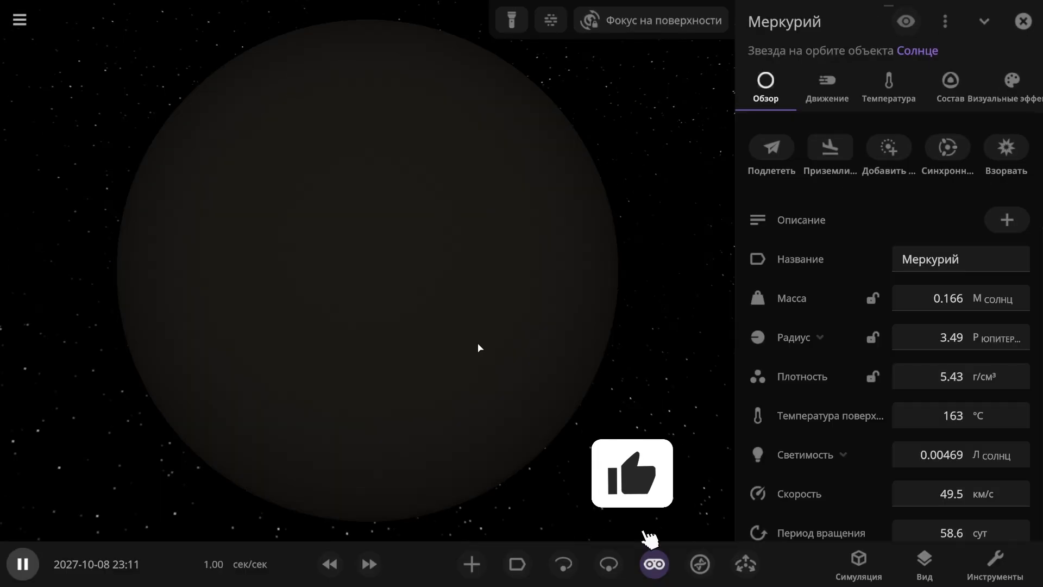
left_click(633, 473)
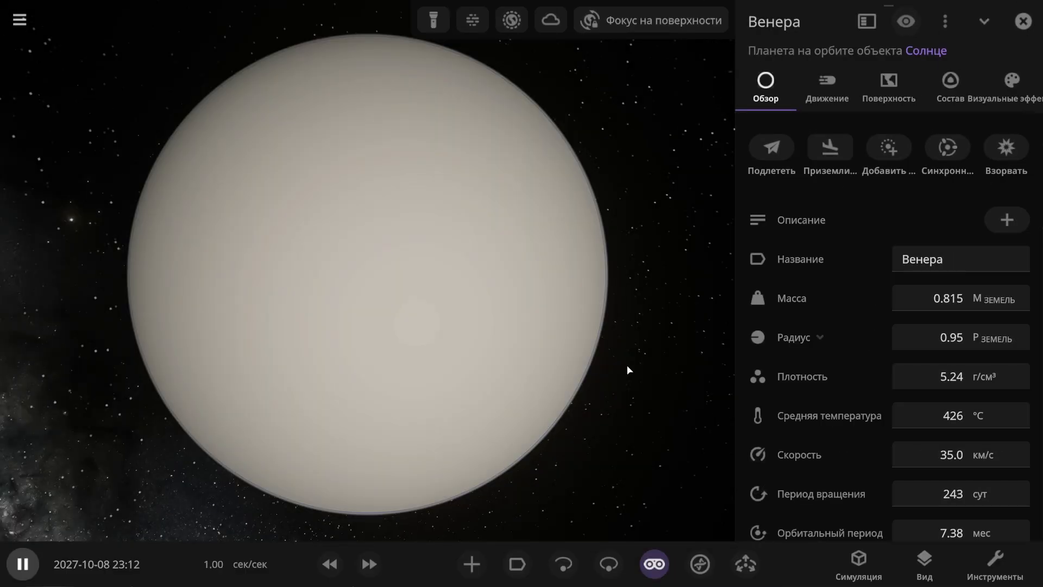
Step: Multiply Venus's radius ×10 until it becomes a star of 8.66 Jupiter radii
left_click(952, 376)
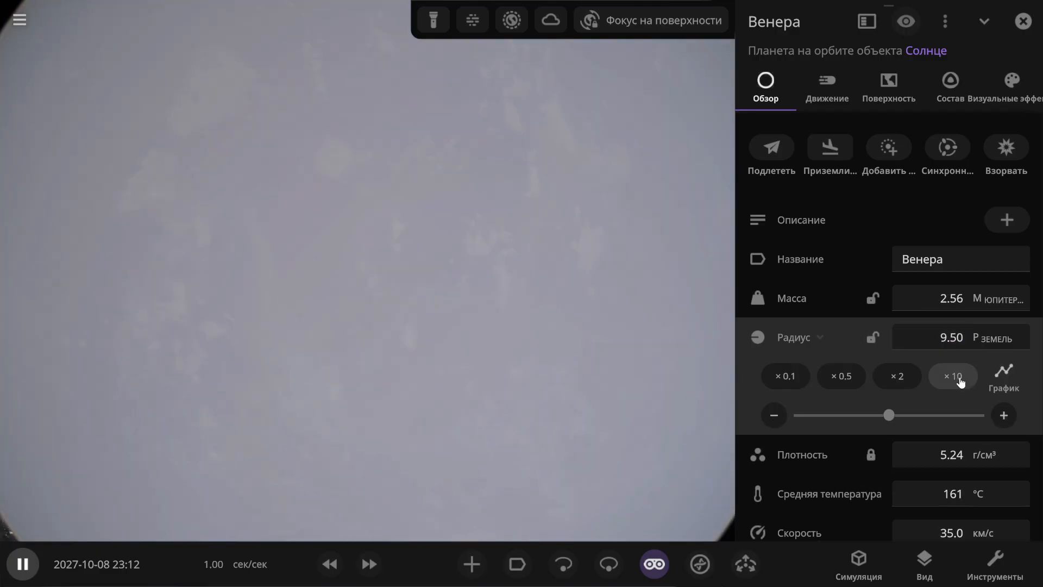
left_click(953, 376)
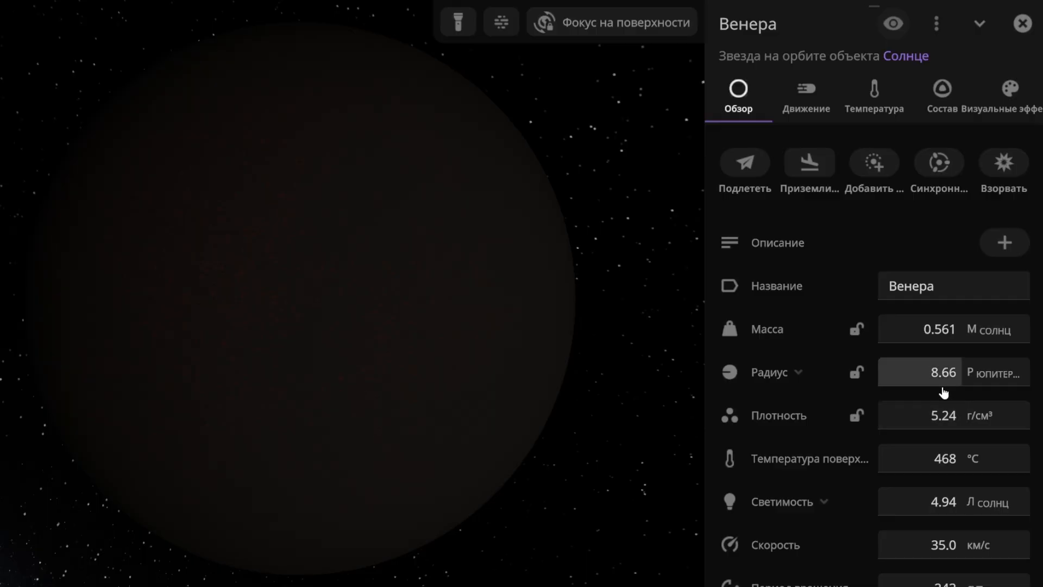
mouse_move(963, 350)
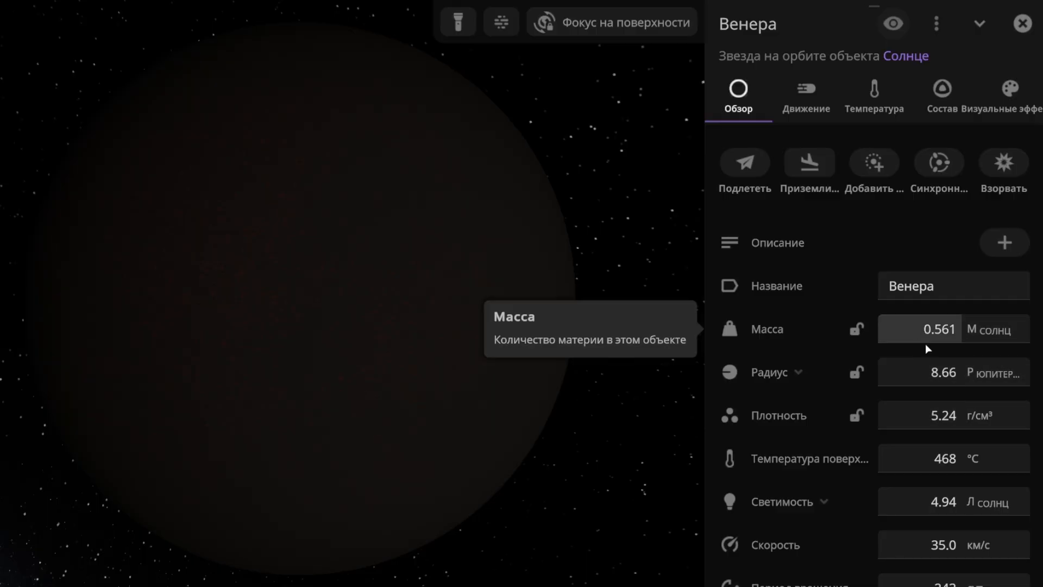
mouse_move(954, 351)
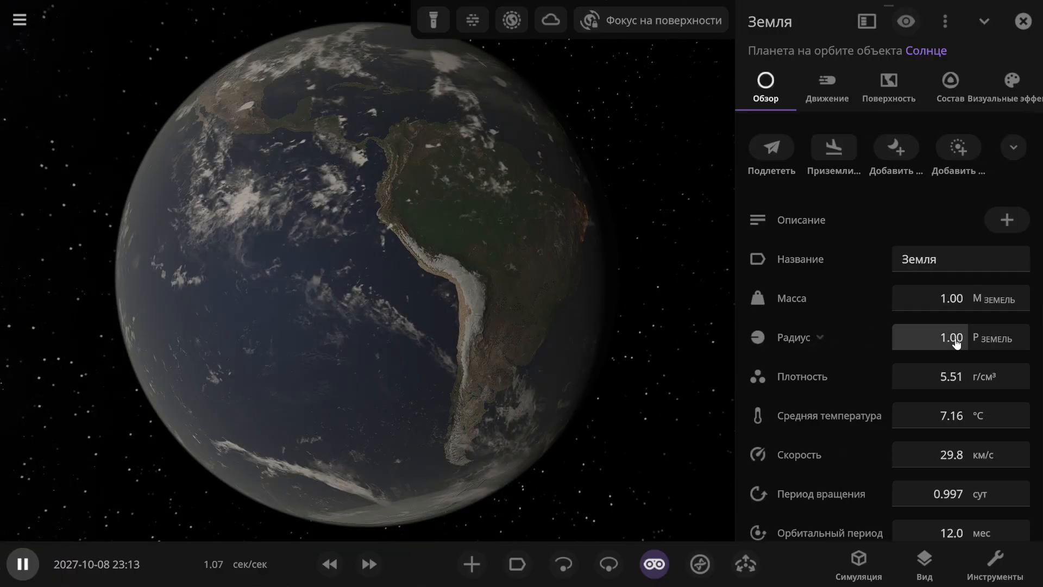
Step: Enlarge Earth's radius ×100 so it becomes a star of 0.916 solar radii
left_click(954, 337)
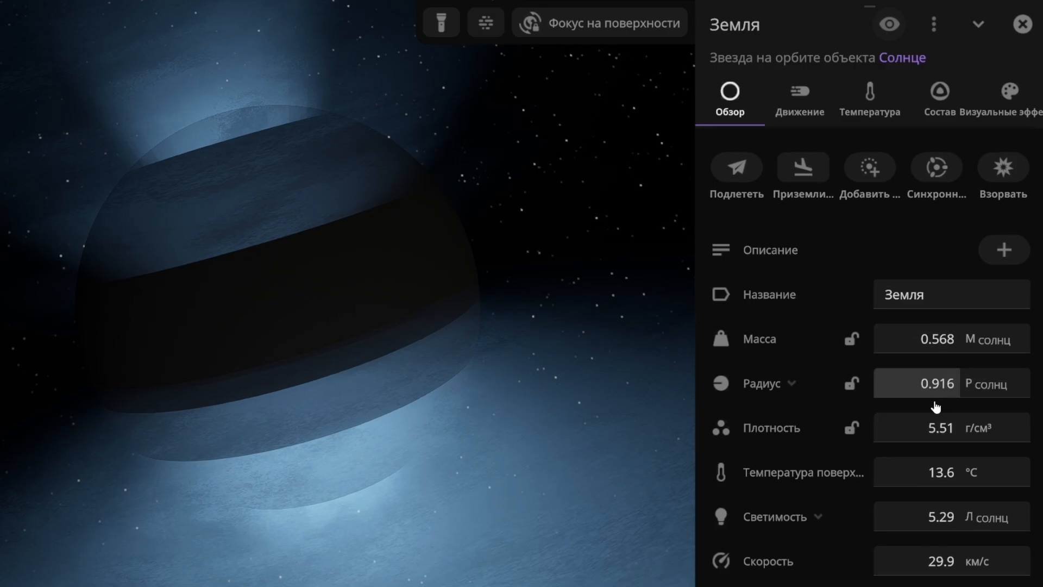
mouse_move(902, 400)
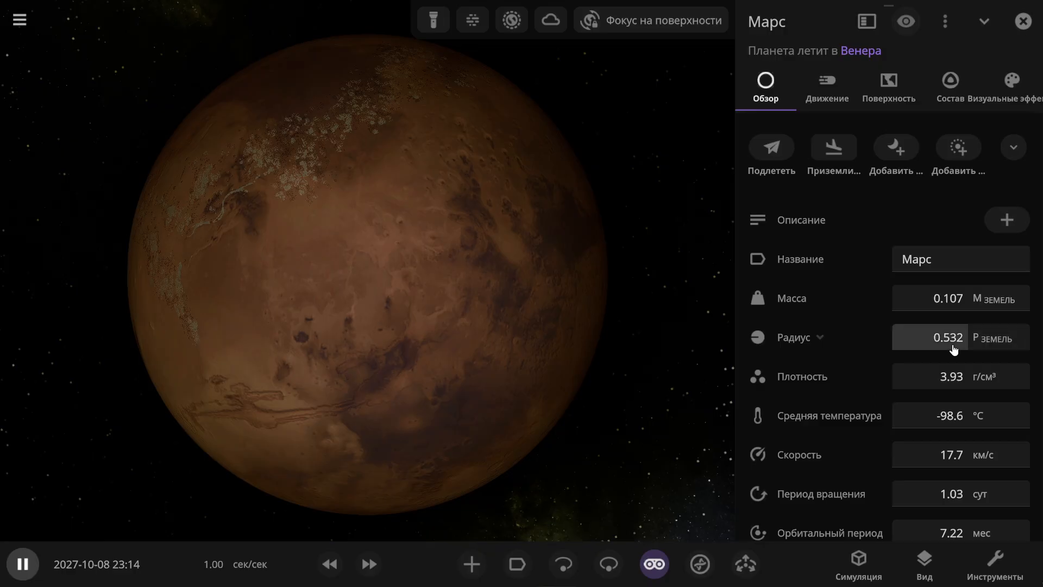
mouse_move(941, 347)
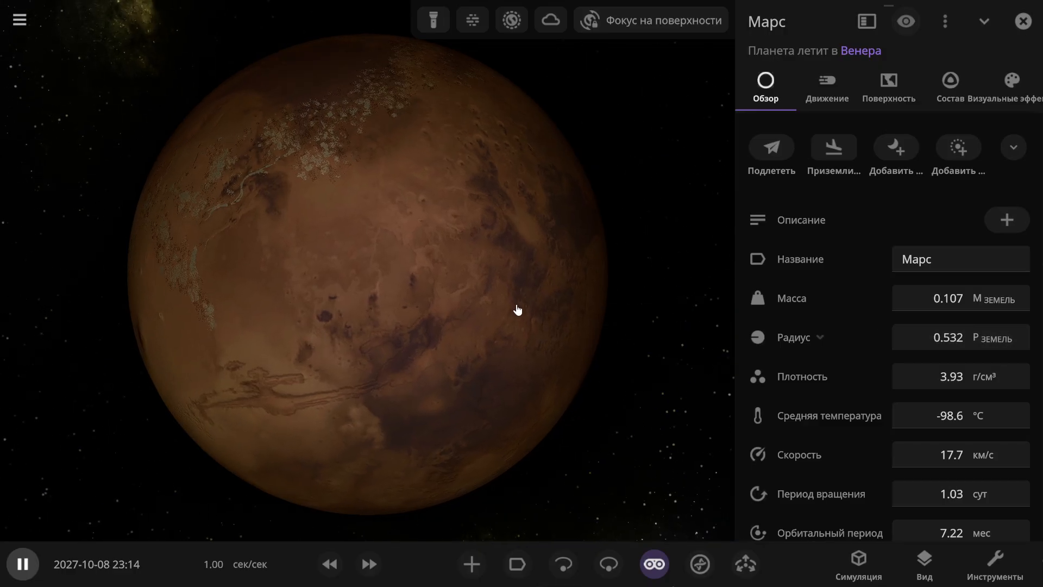
Step: Enlarge Mars's radius ×100 so it becomes a star of 0.487 solar radii
left_click(793, 337)
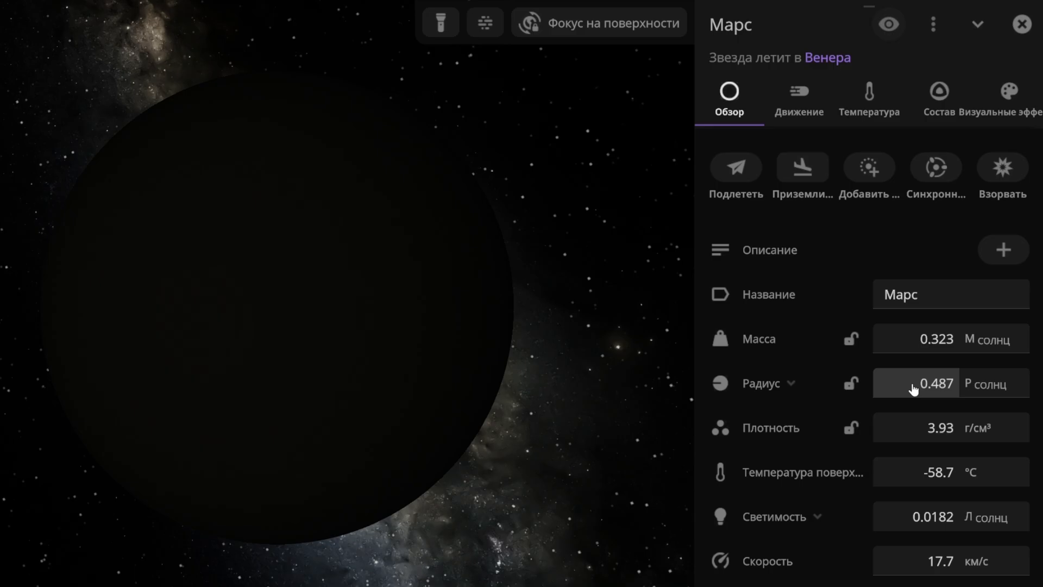
mouse_move(995, 359)
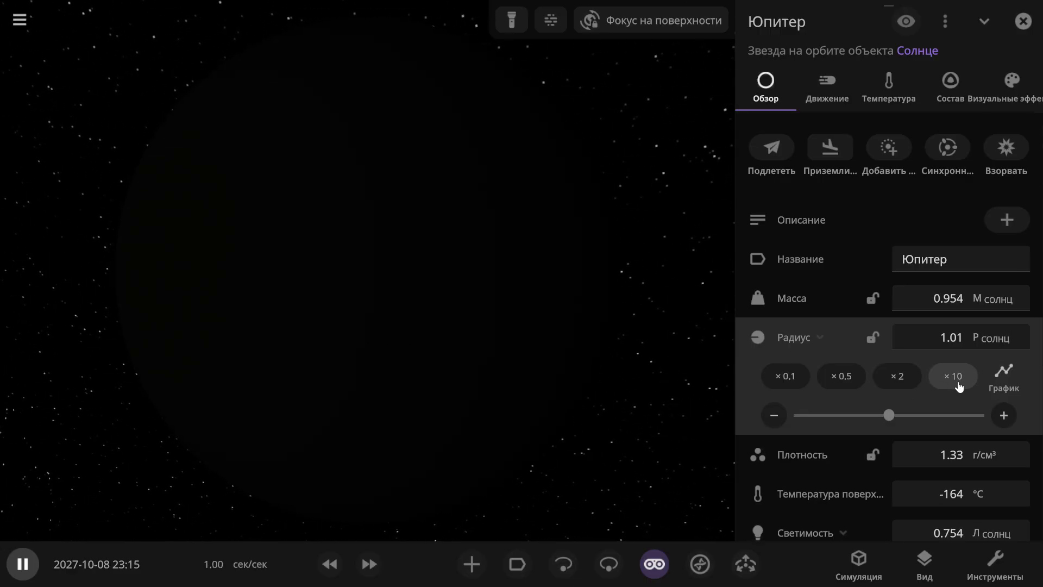
Step: Multiply Jupiter's radius ×10 into a star of 1.01 solar radii, then move to Saturn
left_click(952, 376)
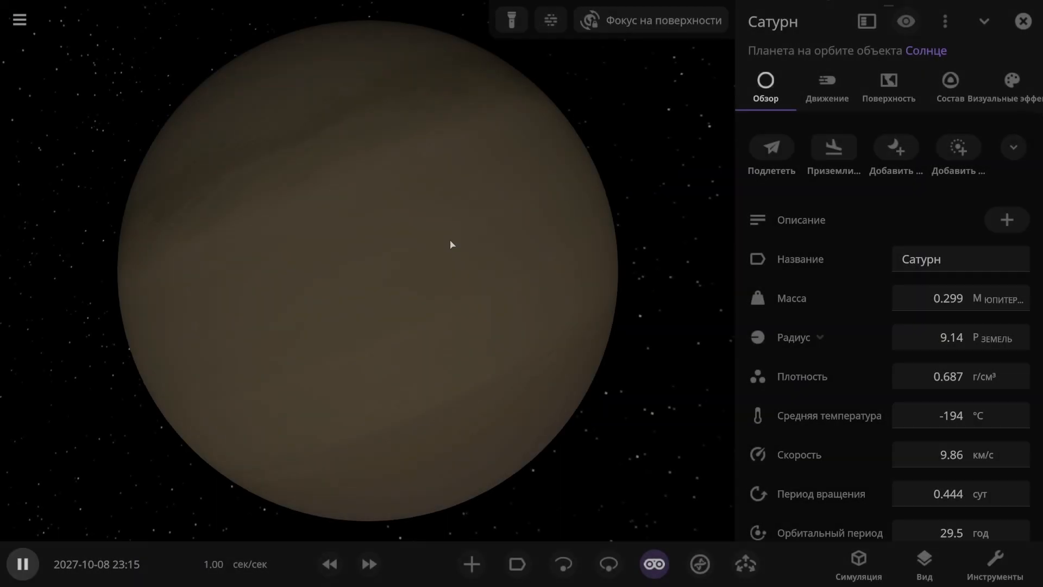
Step: Enlarge Saturn's radius to 8.33 Jupiter radii, making it a star, then move to Uranus
left_click(950, 338)
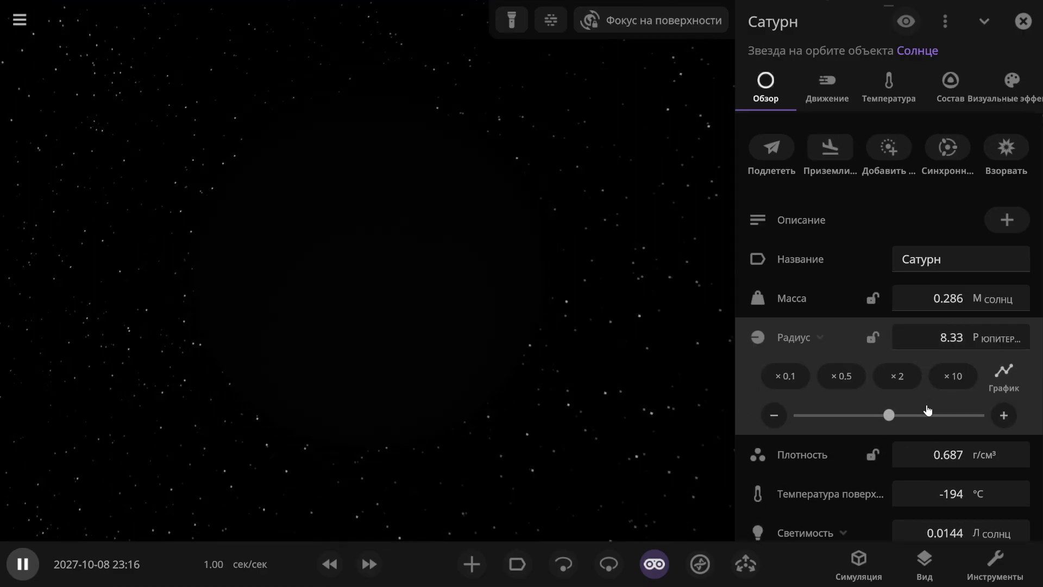
mouse_move(954, 376)
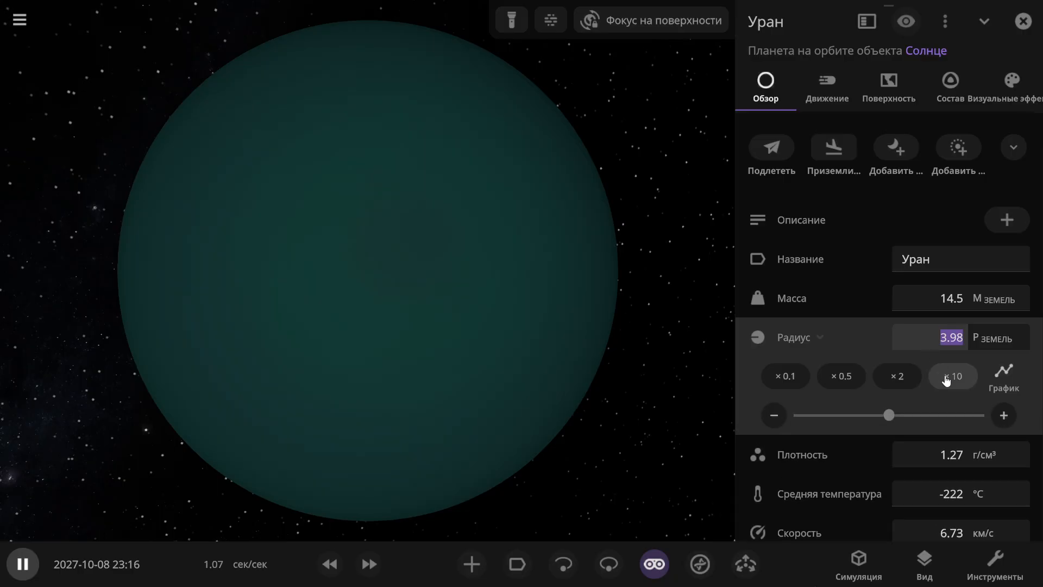
Step: Multiply Uranus's radius ×10 twice, then move on to Neptune at 3.86 Earth radii
left_click(952, 376)
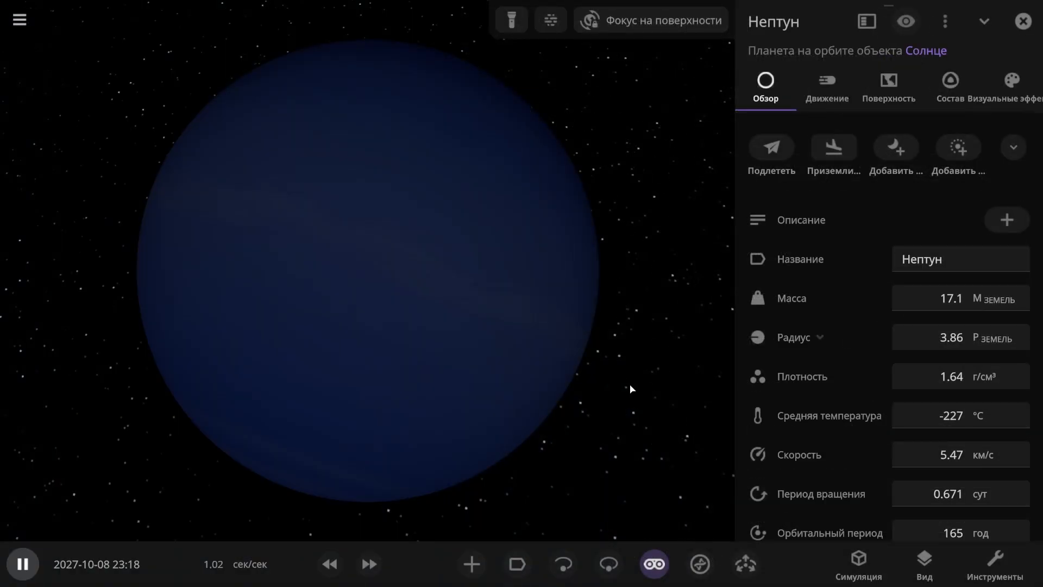
Step: Enlarge Neptune's radius ×100 into a star of 3.54 solar radii, then move to Pluto
left_click(793, 337)
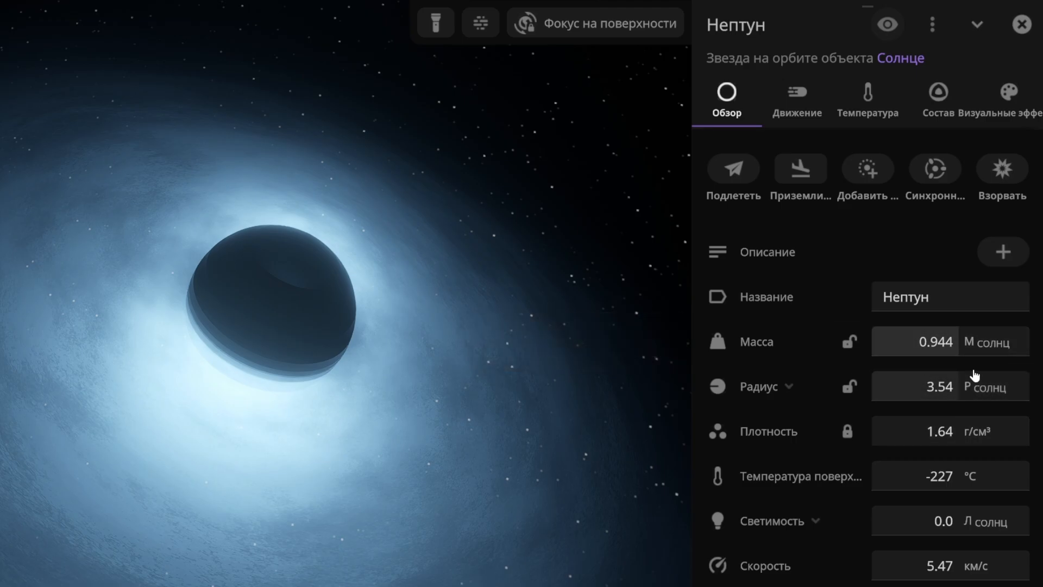
mouse_move(905, 378)
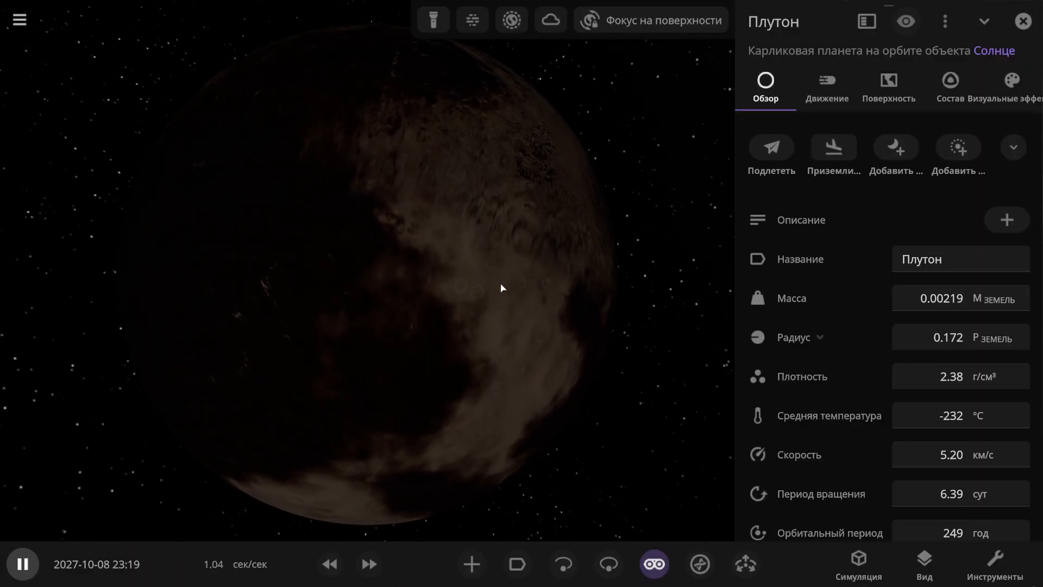
Step: Enlarge Pluto's radius ×100 to 1.57 Jupiter radii, reclassifying it as a planet
left_click(433, 19)
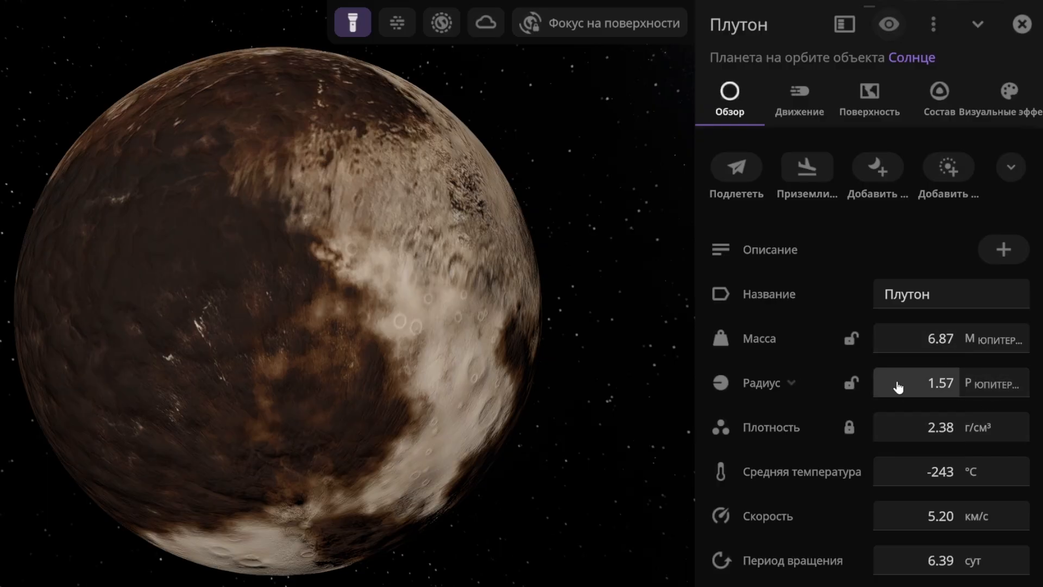
mouse_move(978, 349)
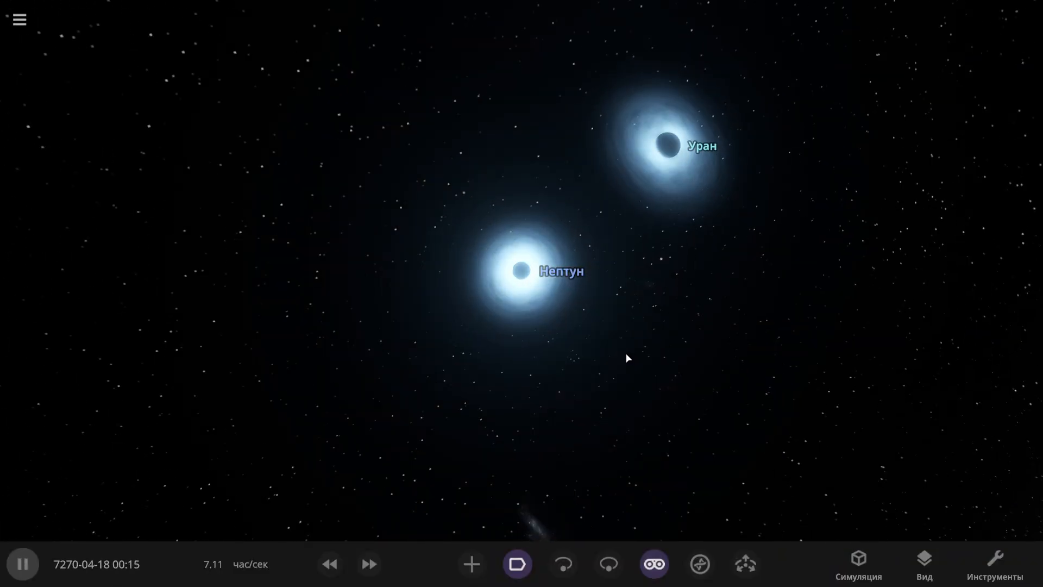
Step: Select Neptune, speed the simulation to year 8776, and inspect Pluto passing Neptune
left_click(665, 144)
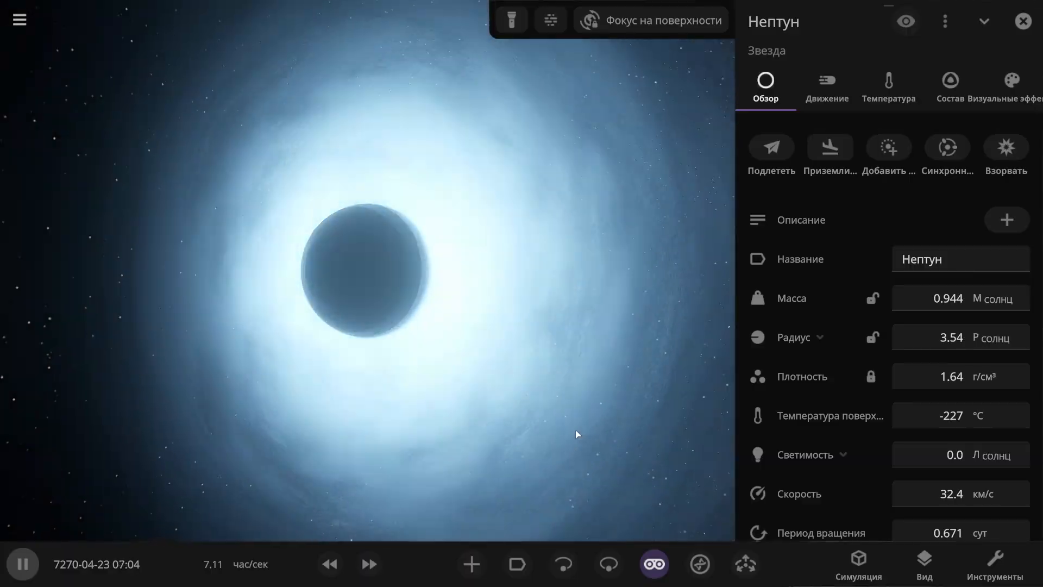
left_click(369, 565)
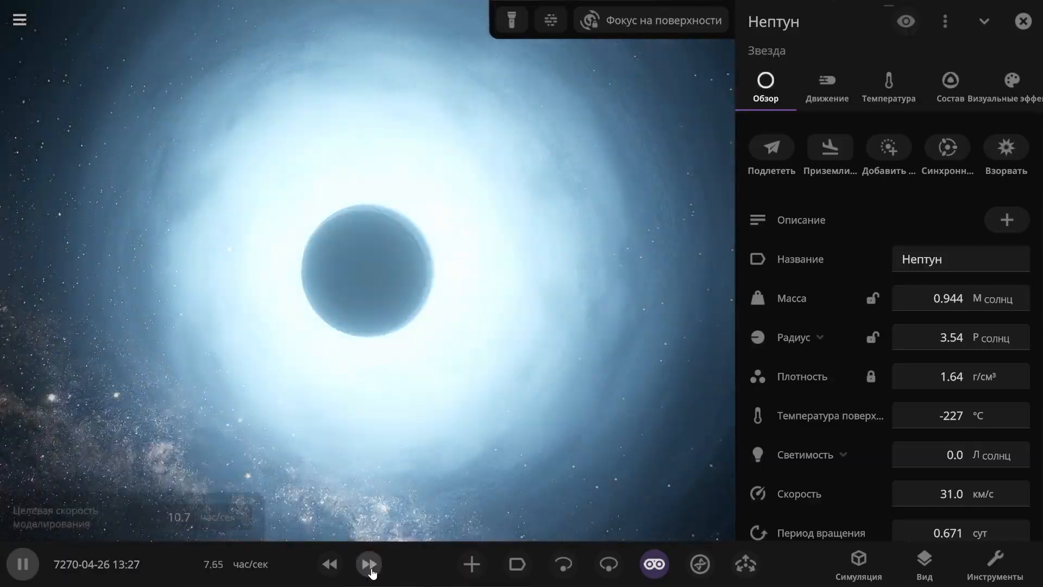
left_click(369, 565)
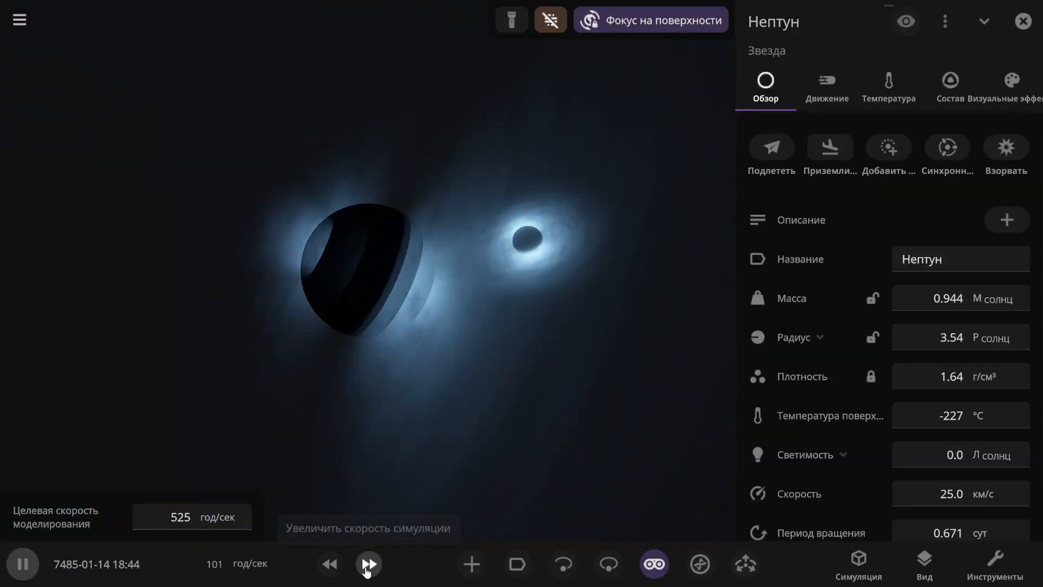
left_click(367, 565)
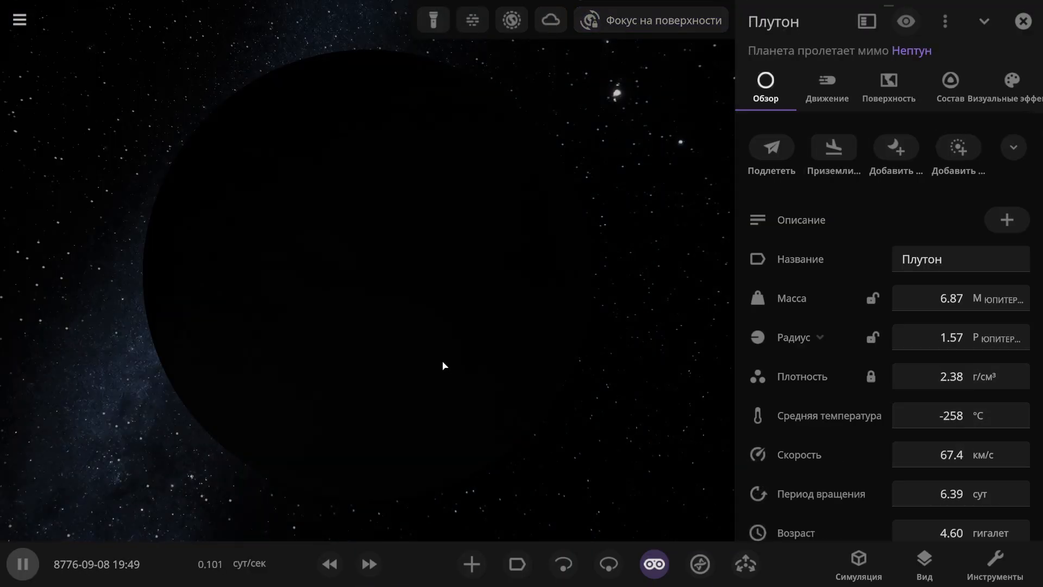
Step: Reload the default 2025 solar system and select Pluto on the orbit map
scroll("down", 3)
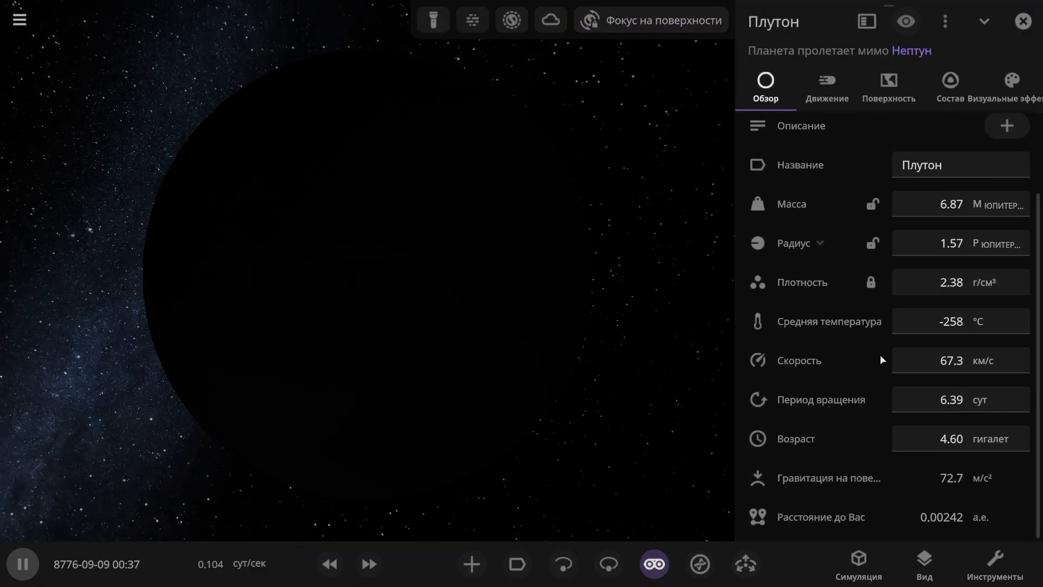
left_click(434, 20)
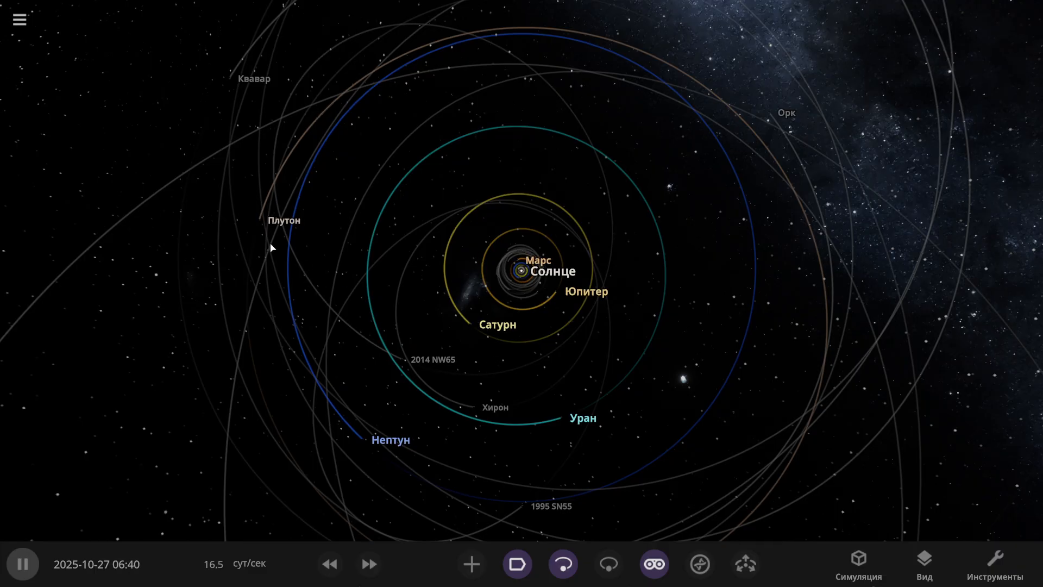
left_click(284, 222)
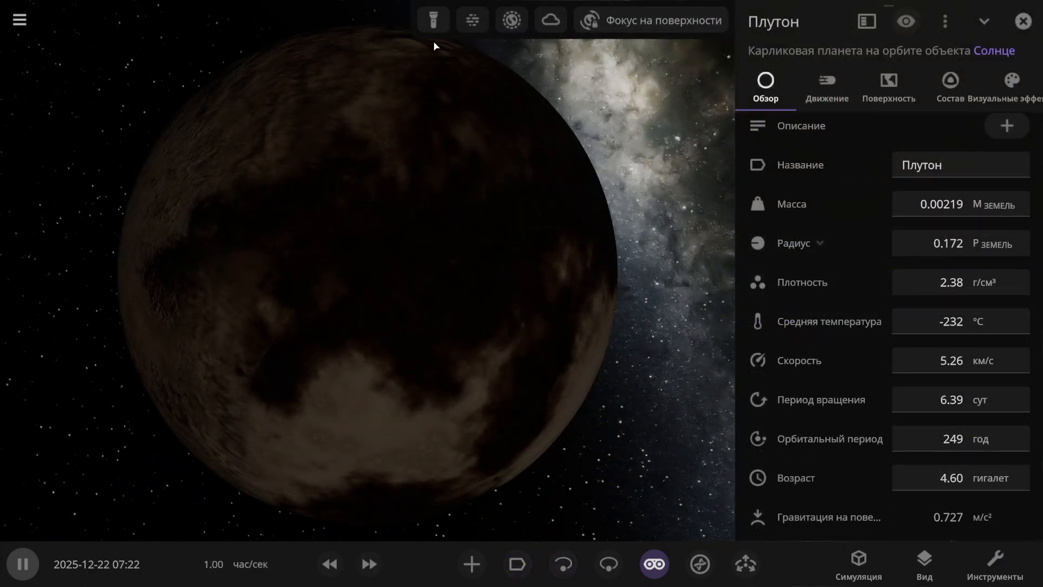
Step: Scale Pluto's radius ×10 to 1.57 Jupiter radii, then select Jupiter from the system view
left_click(433, 18)
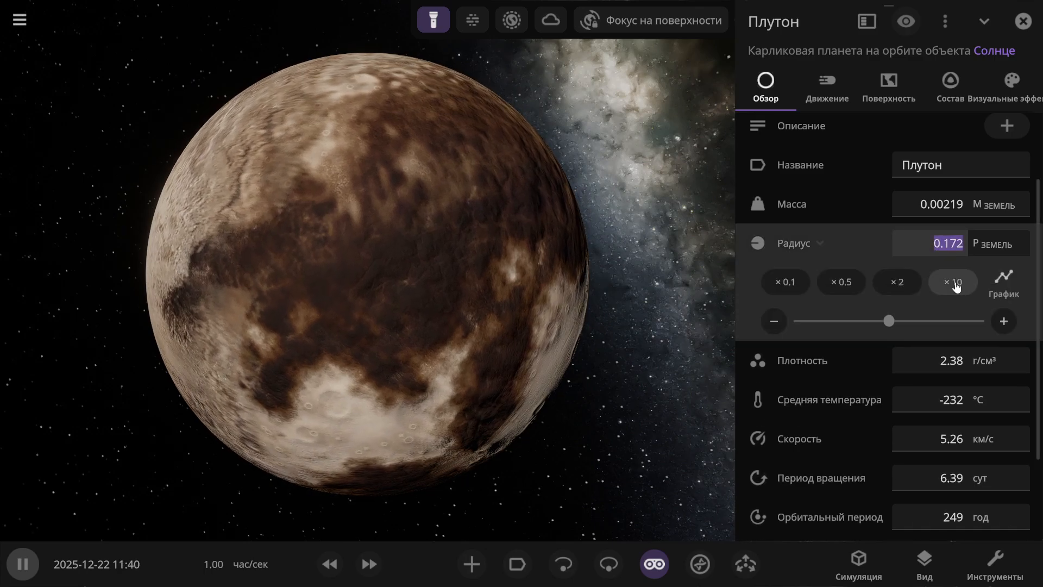
left_click(952, 282)
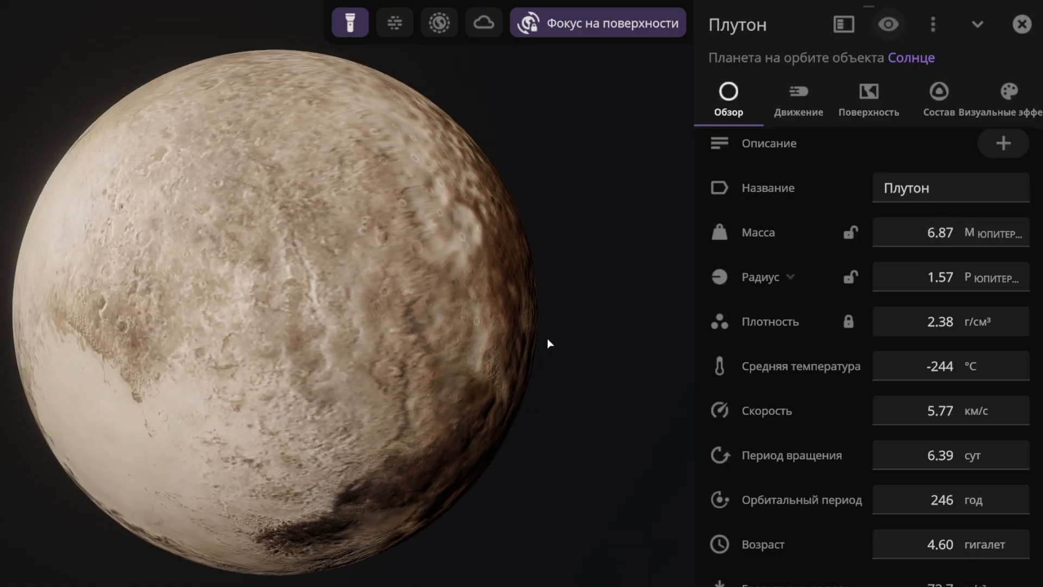
left_click(1021, 23)
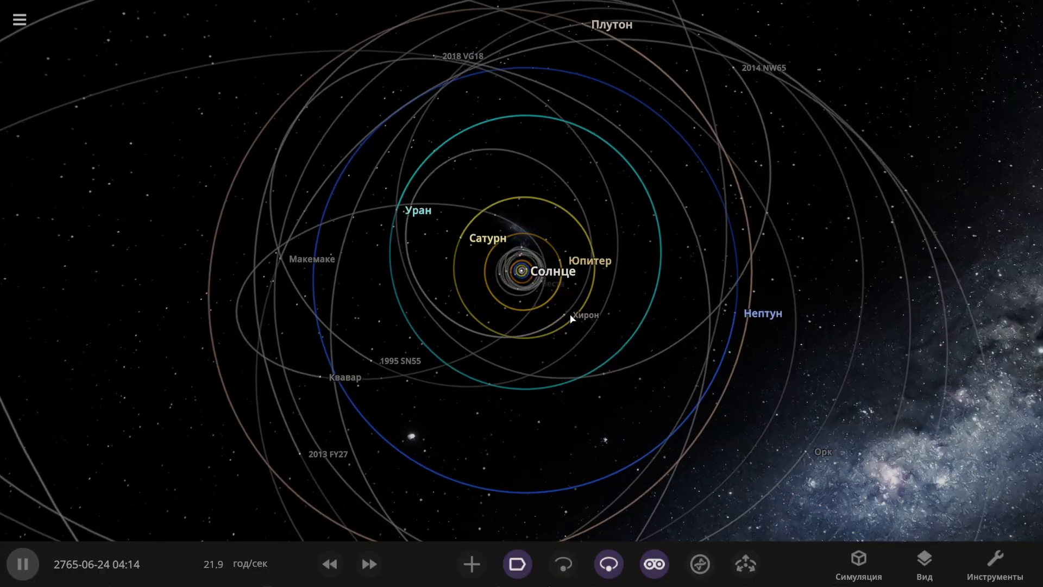
left_click(589, 260)
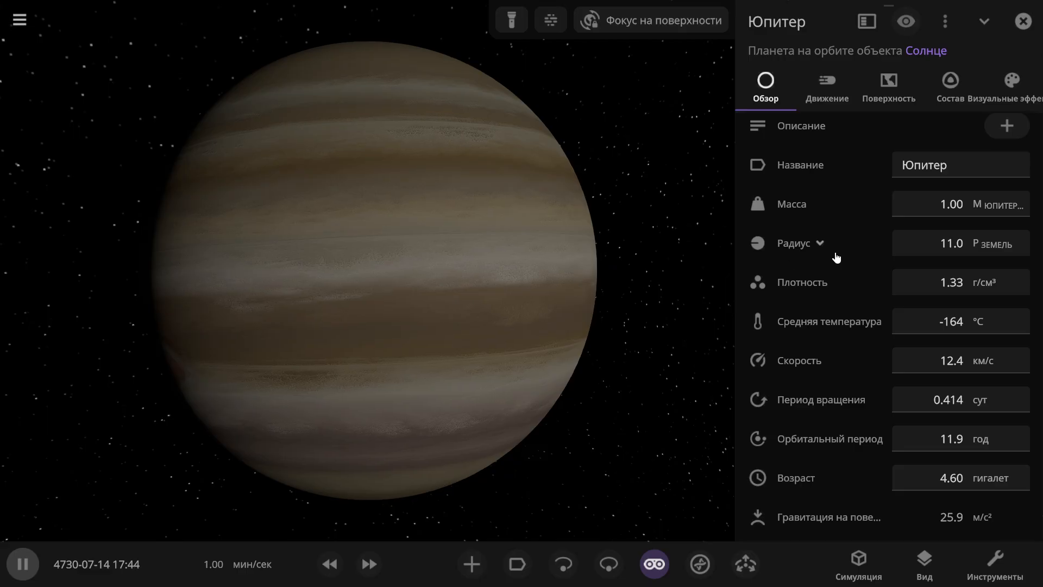
Step: Scale up Jupiter's radius, fast-forward until it explodes as a supernova, then select Saturn
left_click(800, 244)
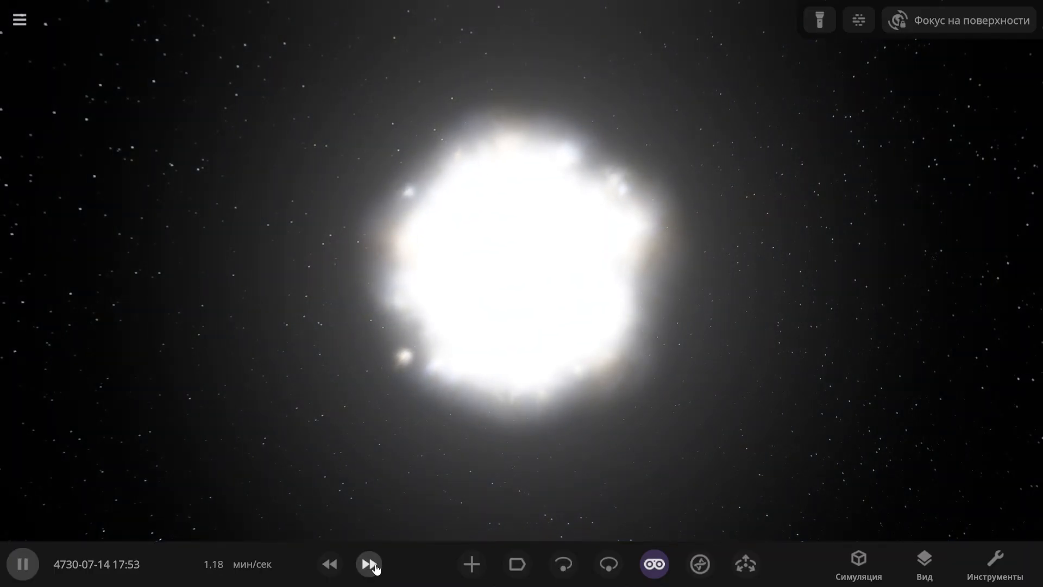
left_click(367, 579)
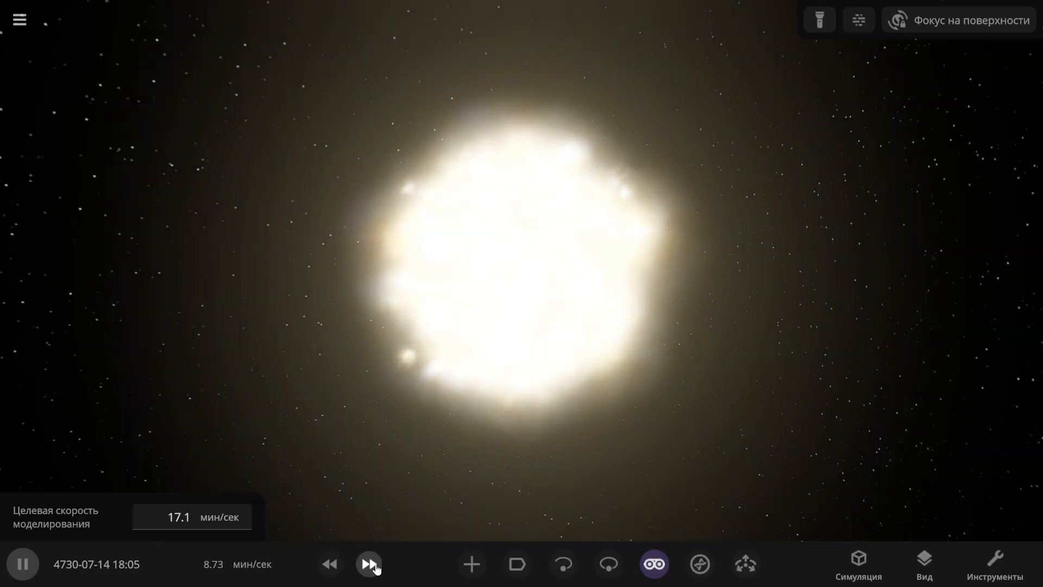
left_click(368, 564)
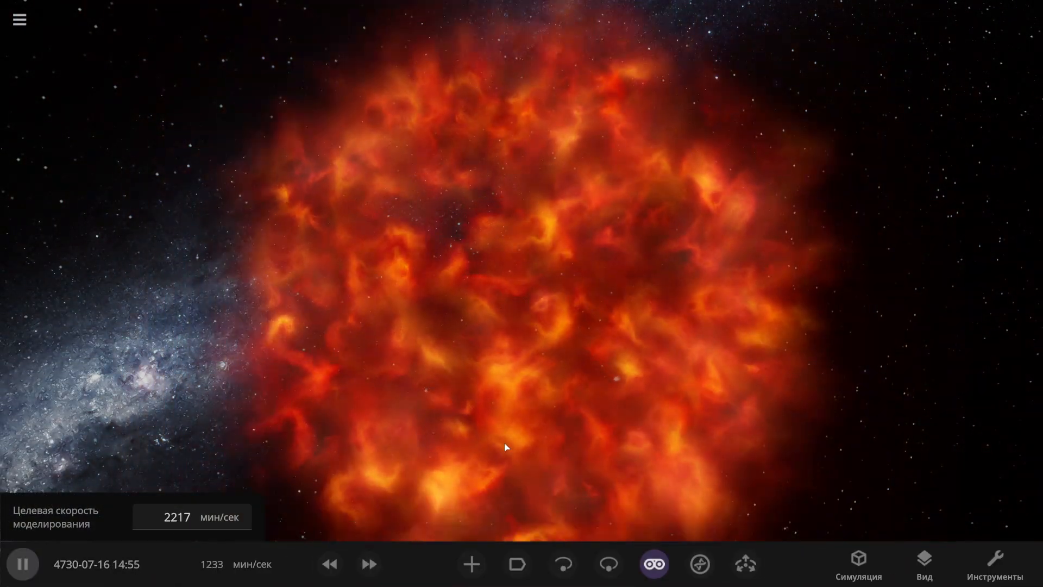
left_click(368, 565)
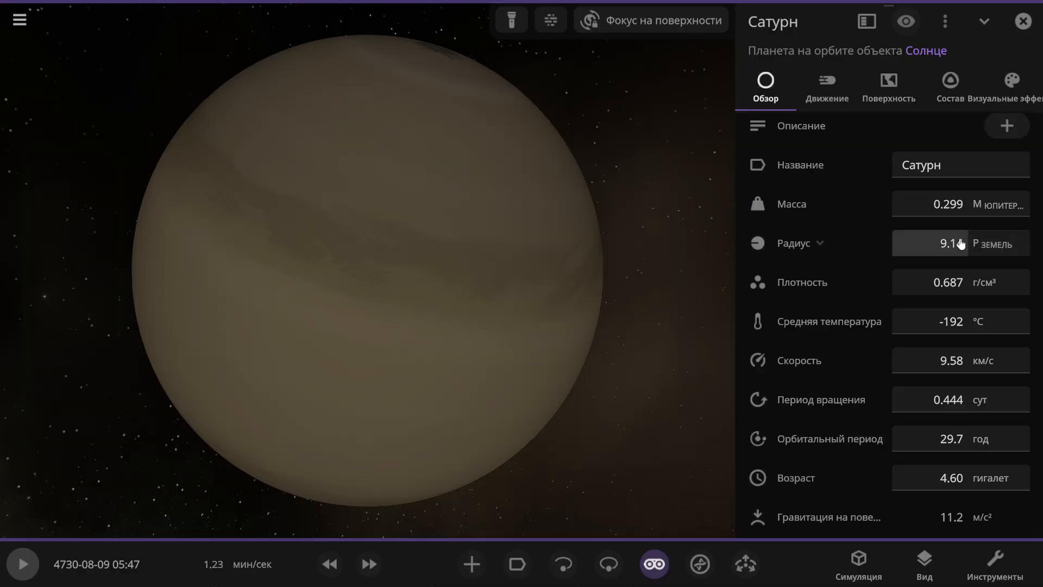
Step: Multiply Saturn's radius by ten, turning it into a star-mass body
left_click(959, 243)
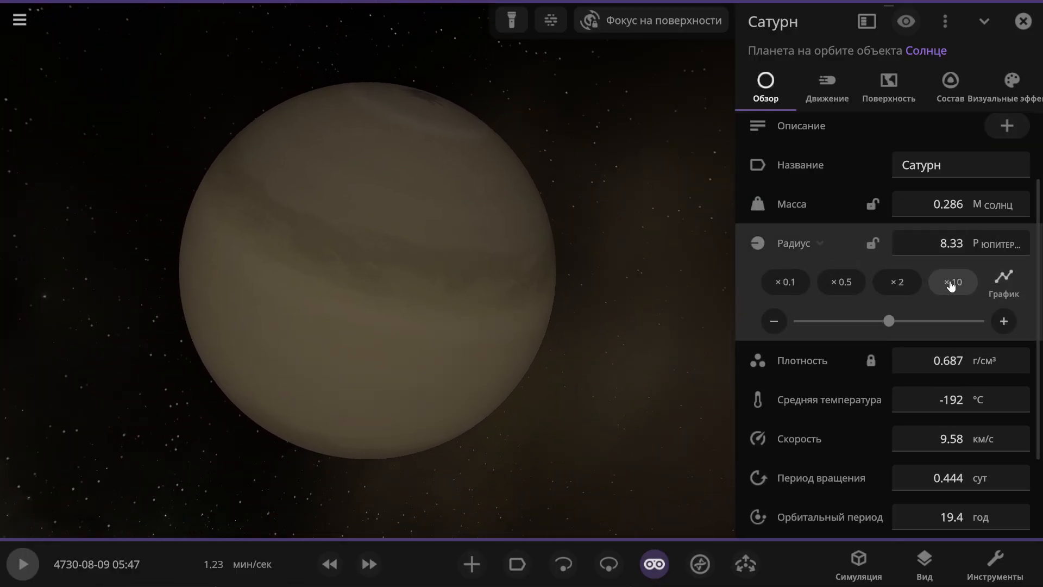
left_click(953, 283)
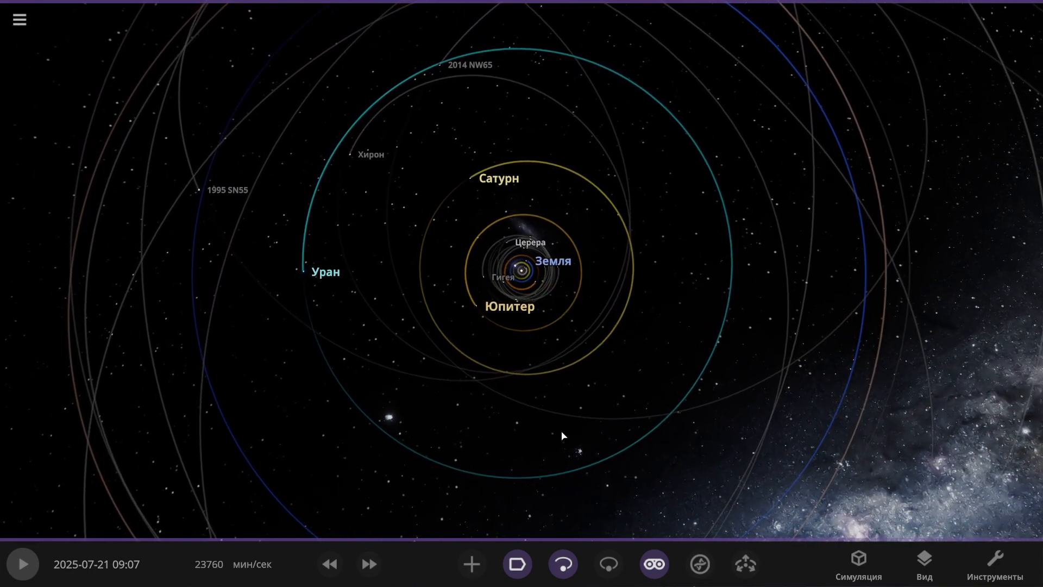
Step: Resume the reloaded 2025 solar system simulation
left_click(22, 563)
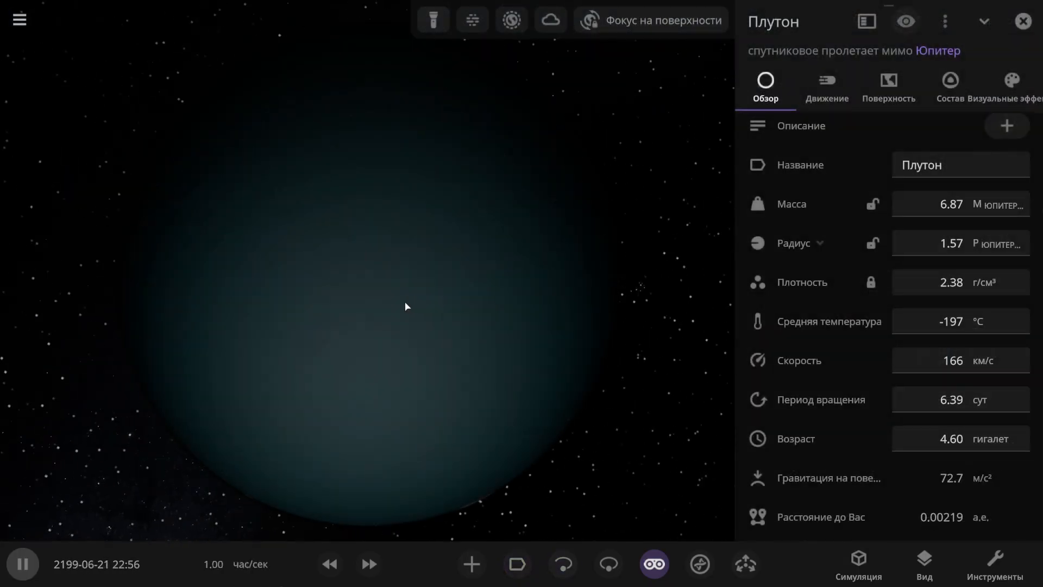
Step: View the supernova remnants and Saturn's black hole, then select Mars, now a star
left_click(435, 21)
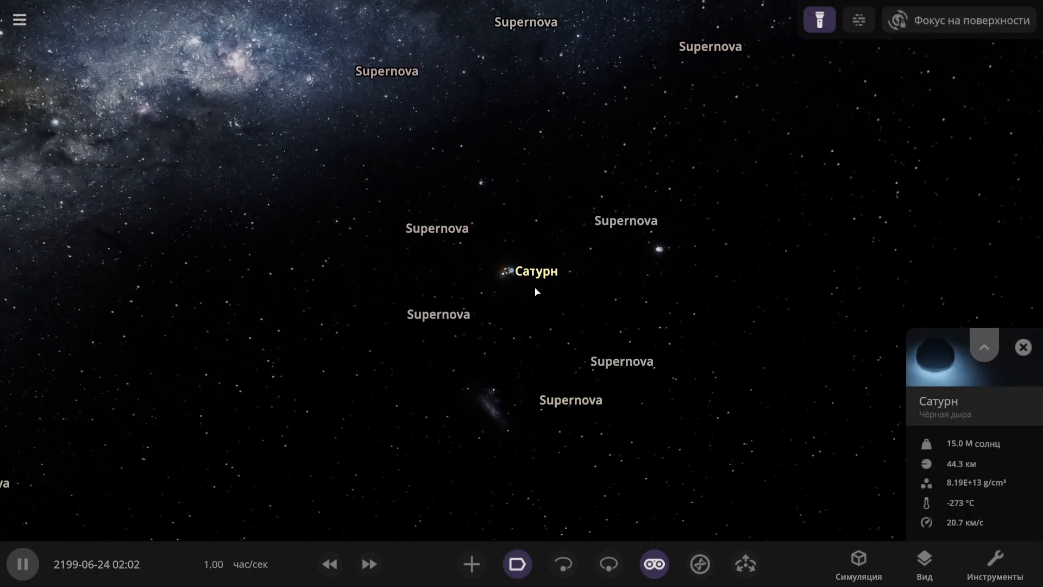
left_click(984, 347)
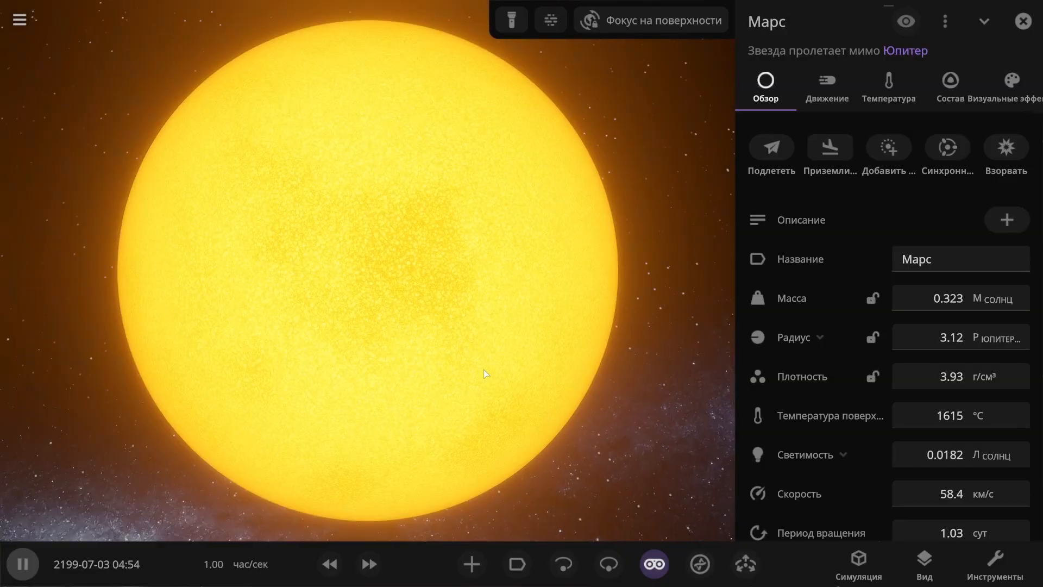
mouse_move(432, 340)
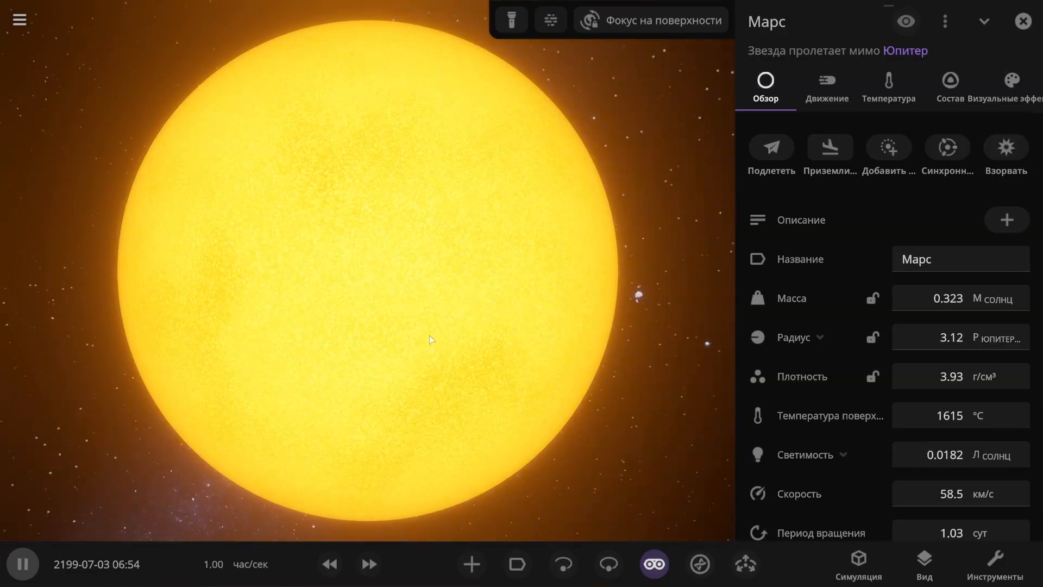